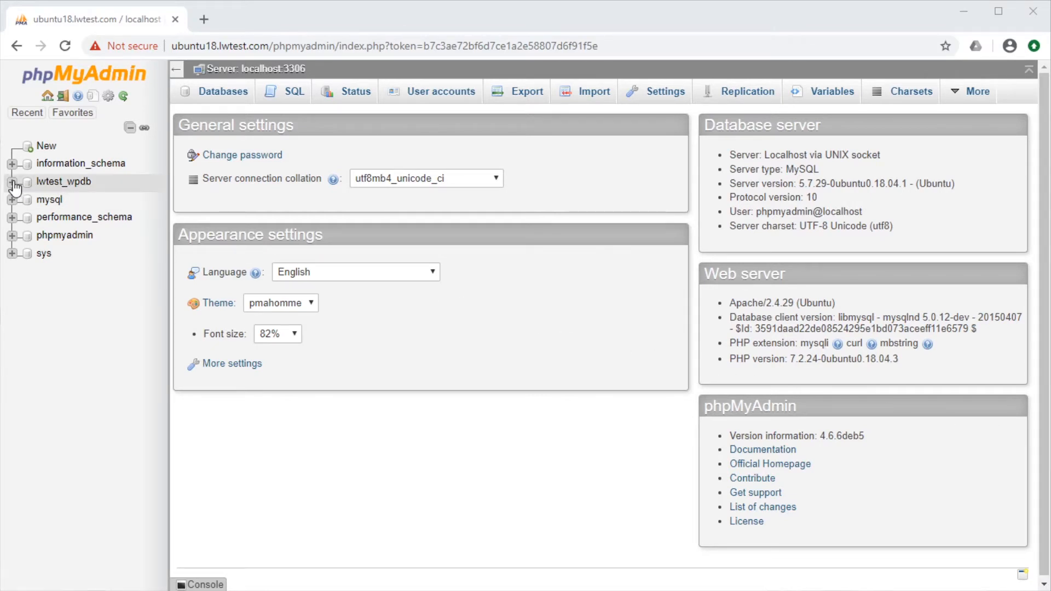
Expand lwtest_wpdb and browse its wp_options table, listing 139 rows.
left_click(12, 182)
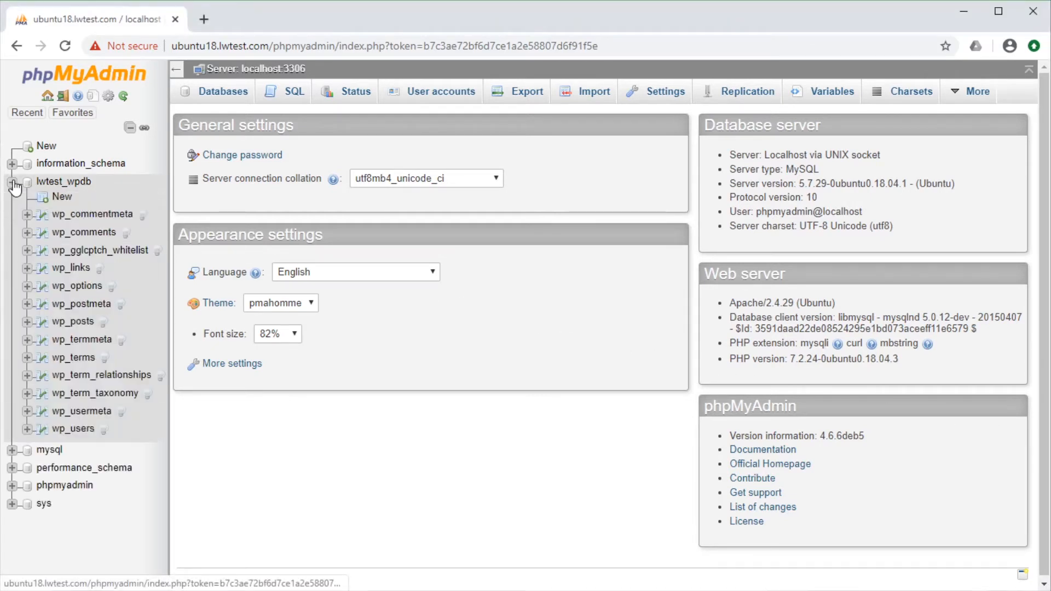
left_click(76, 286)
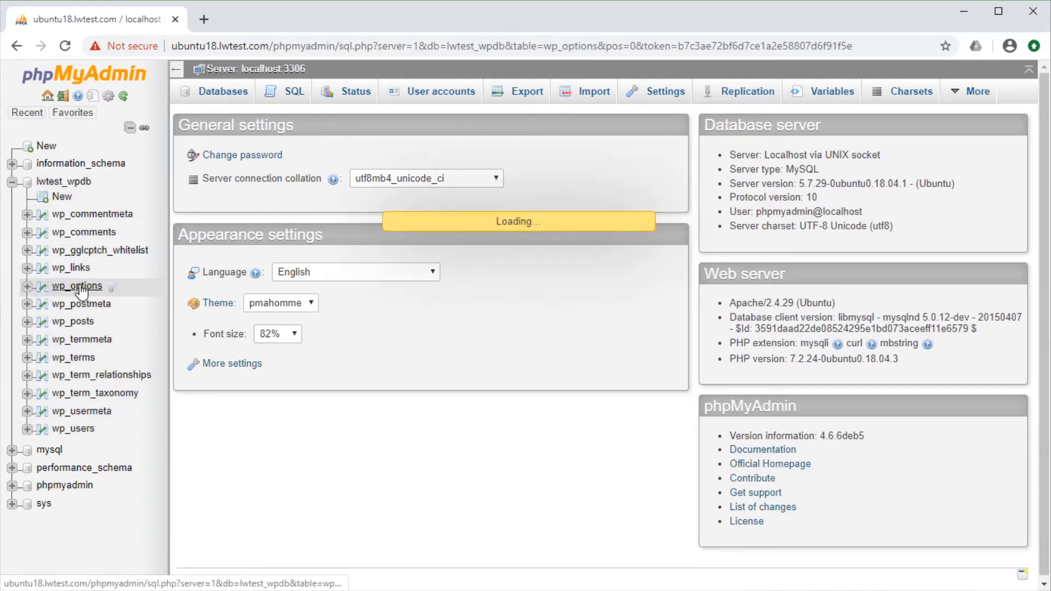
left_click(76, 285)
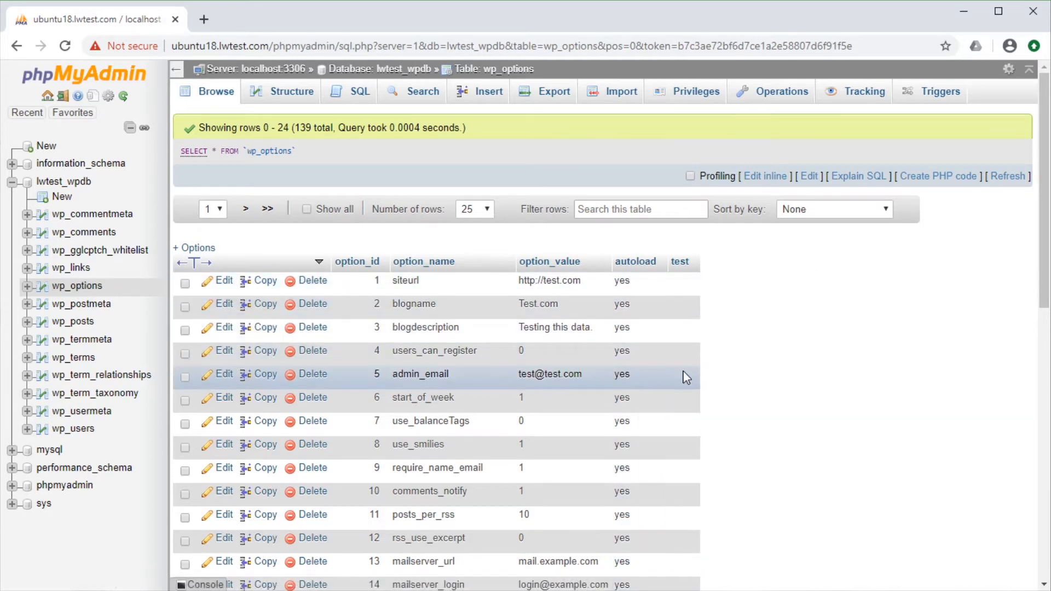
Show the wp_options structure of five columns and tick the test column's checkbox.
left_click(291, 91)
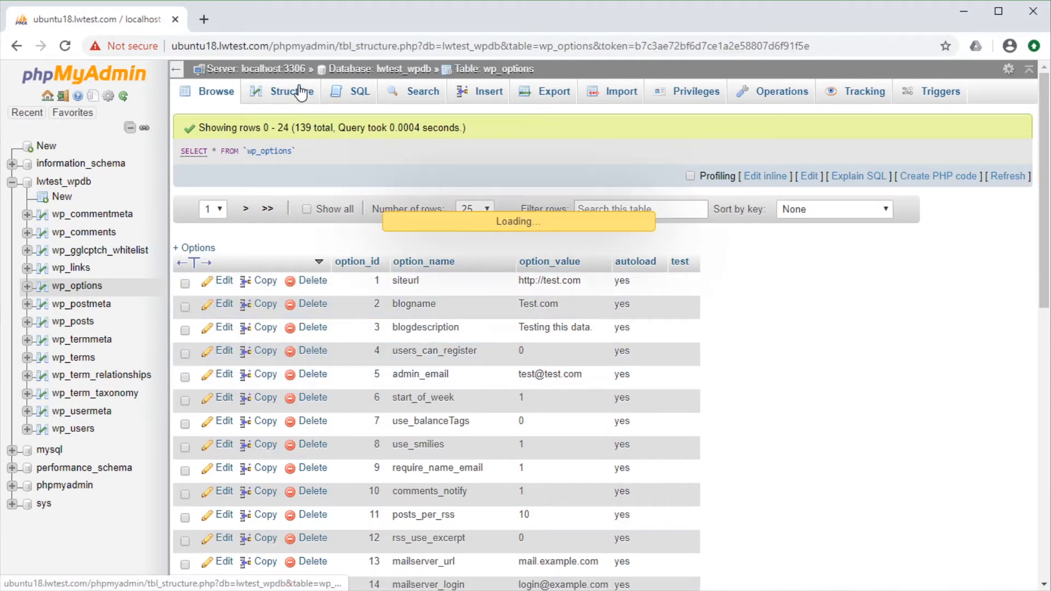
left_click(290, 92)
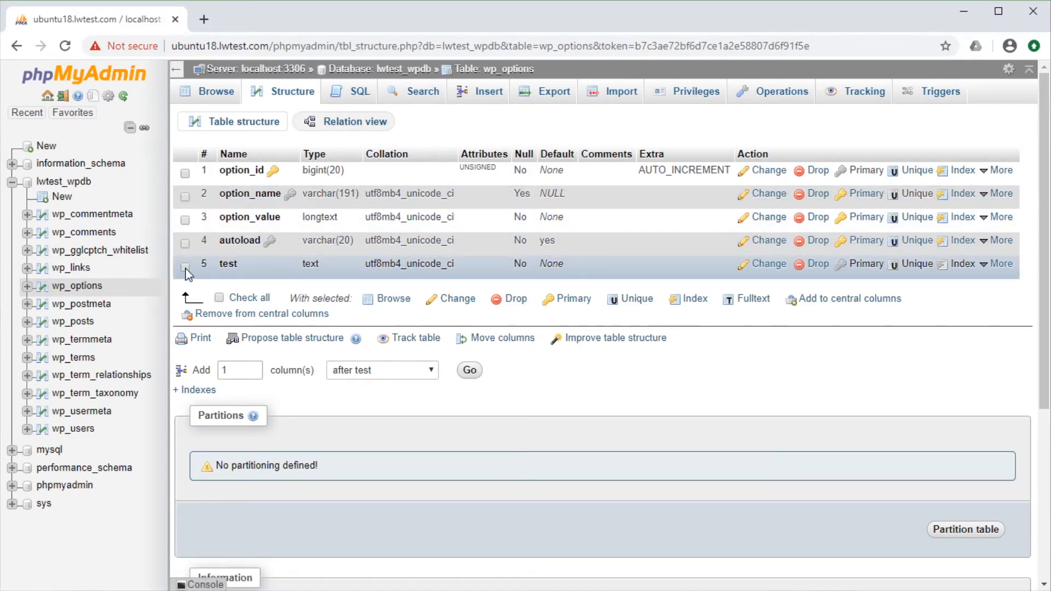
left_click(186, 266)
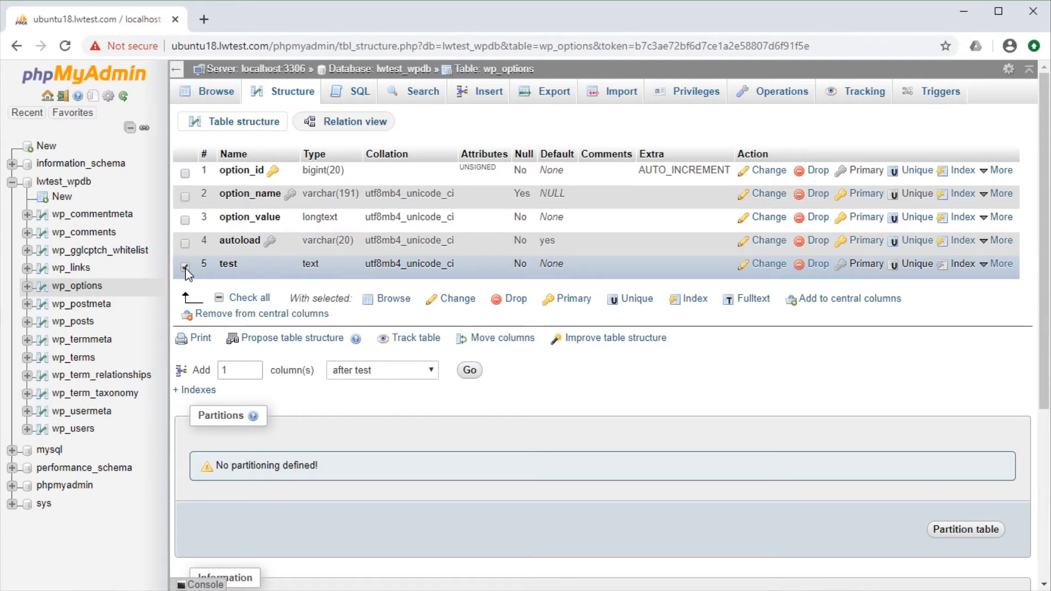
left_click(185, 266)
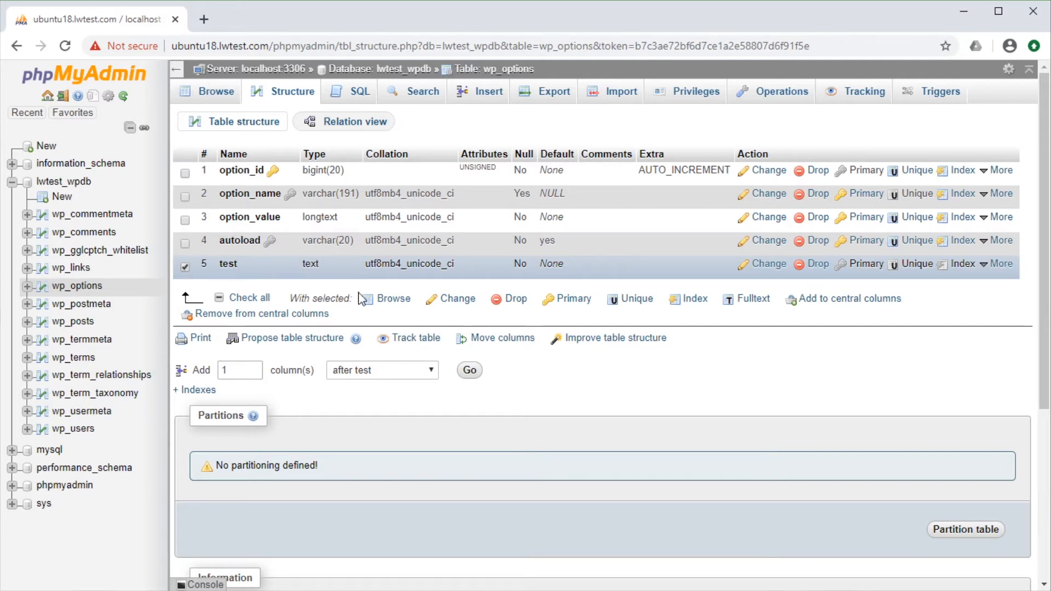
mouse_move(457, 299)
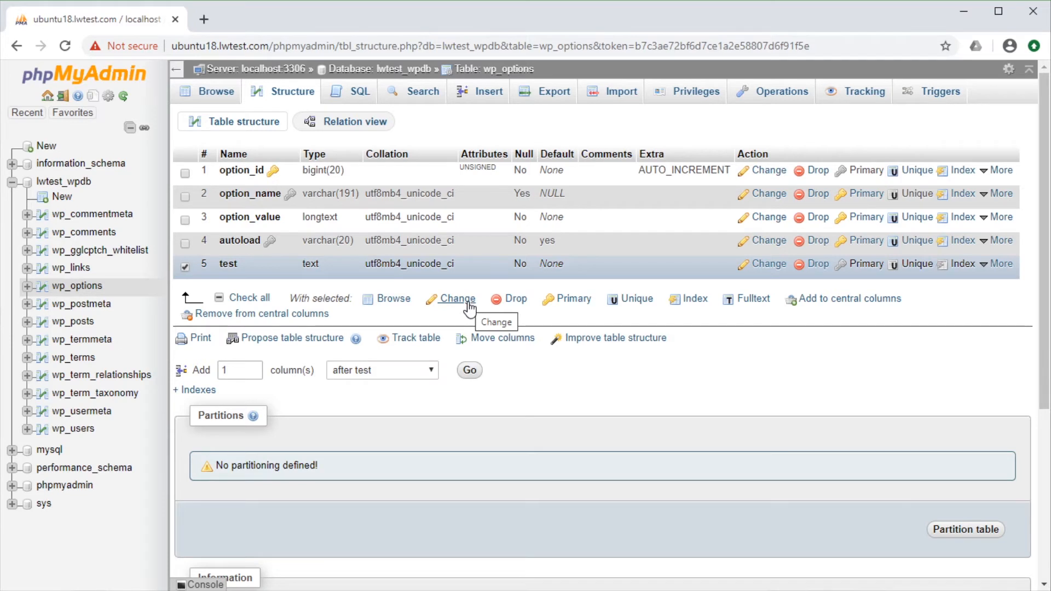
Edit the test column into test_new of type CHAR with length 30, and save.
left_click(456, 299)
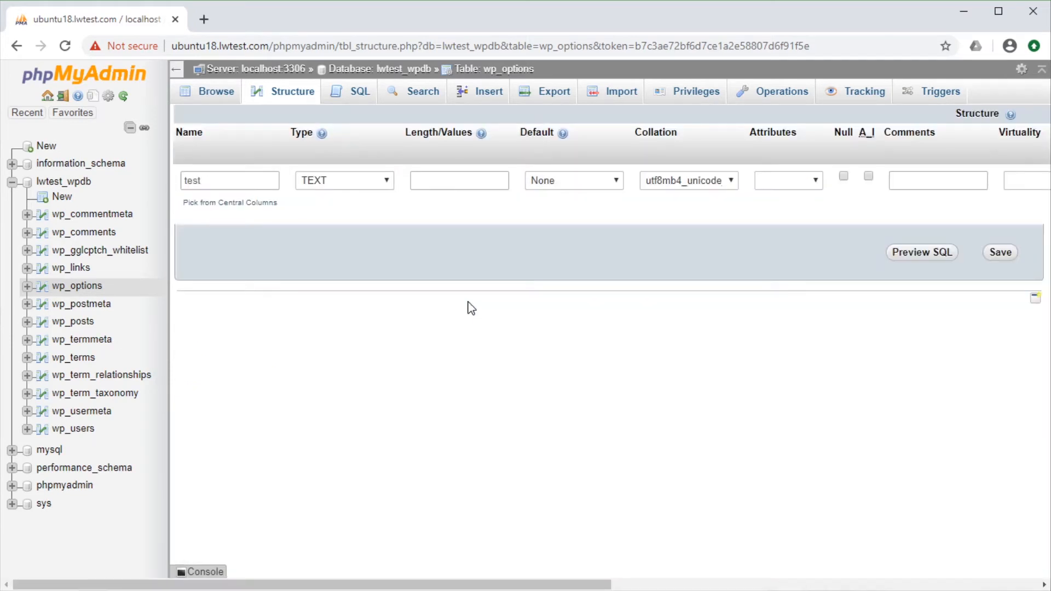
left_click(229, 180)
type("_new")
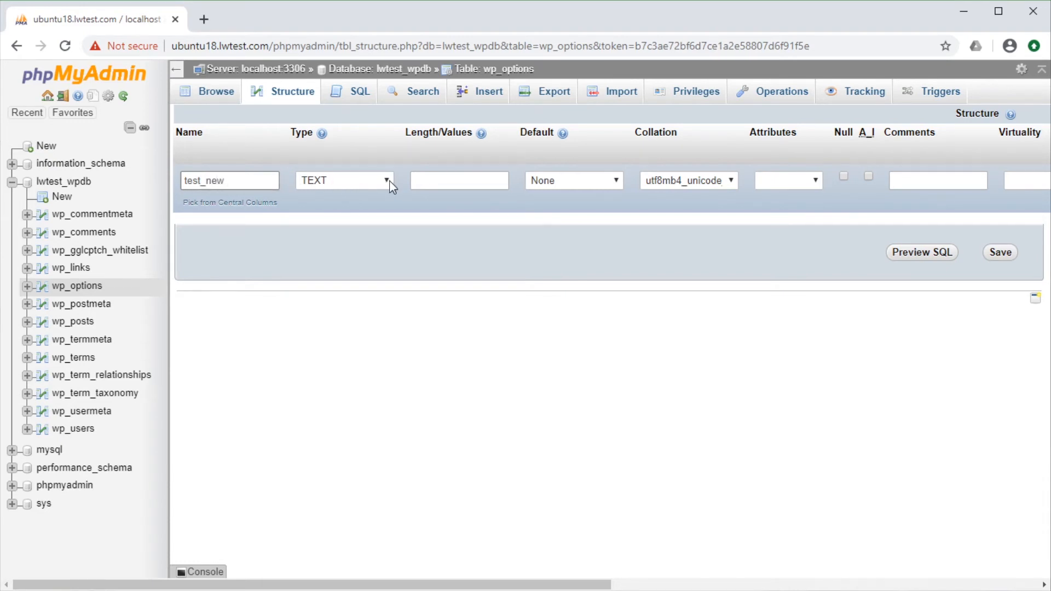
left_click(343, 180)
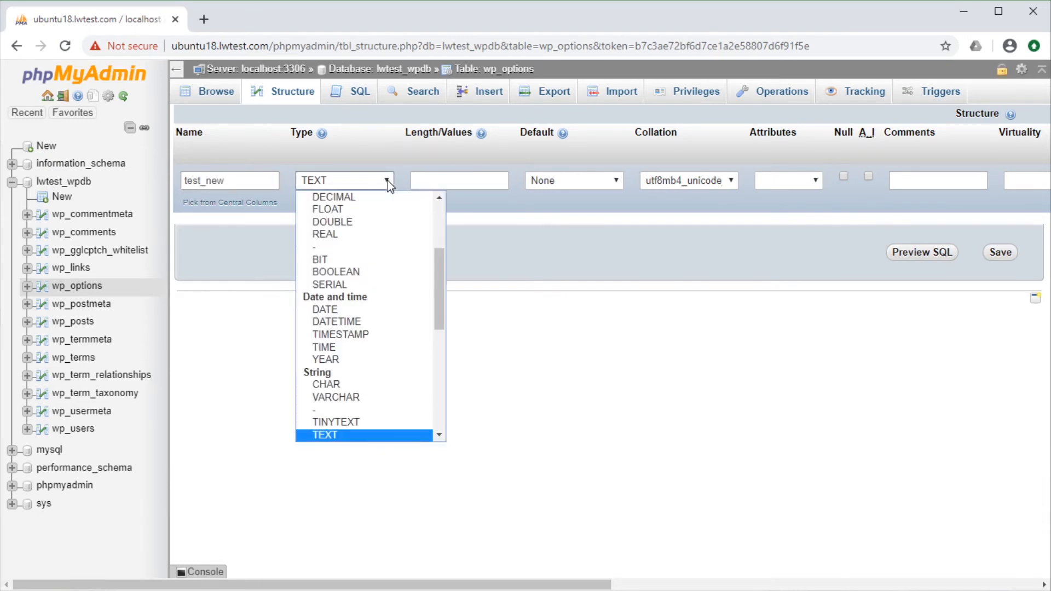
mouse_move(342, 384)
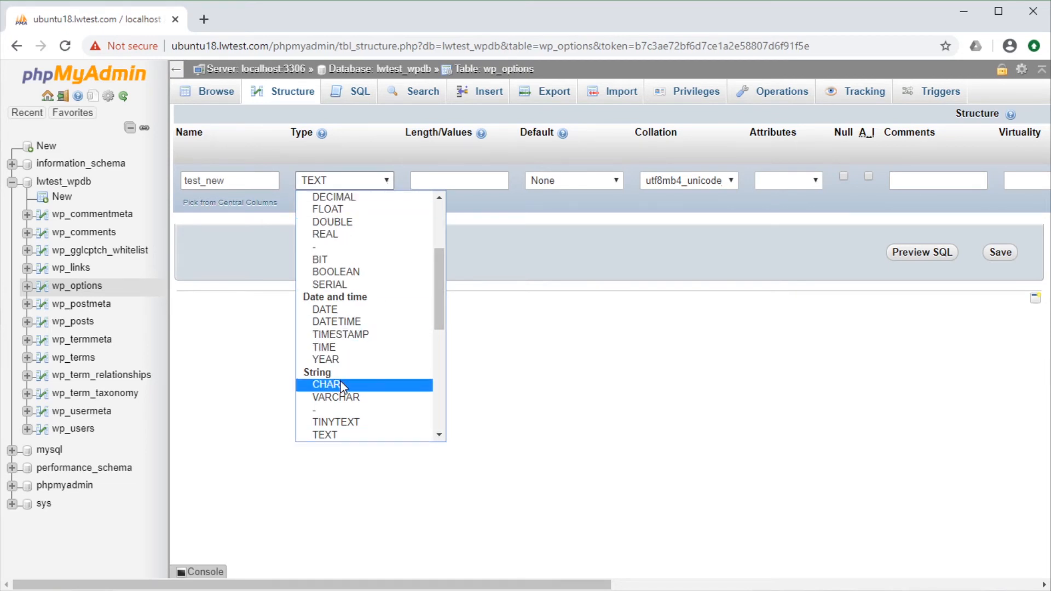
left_click(327, 384)
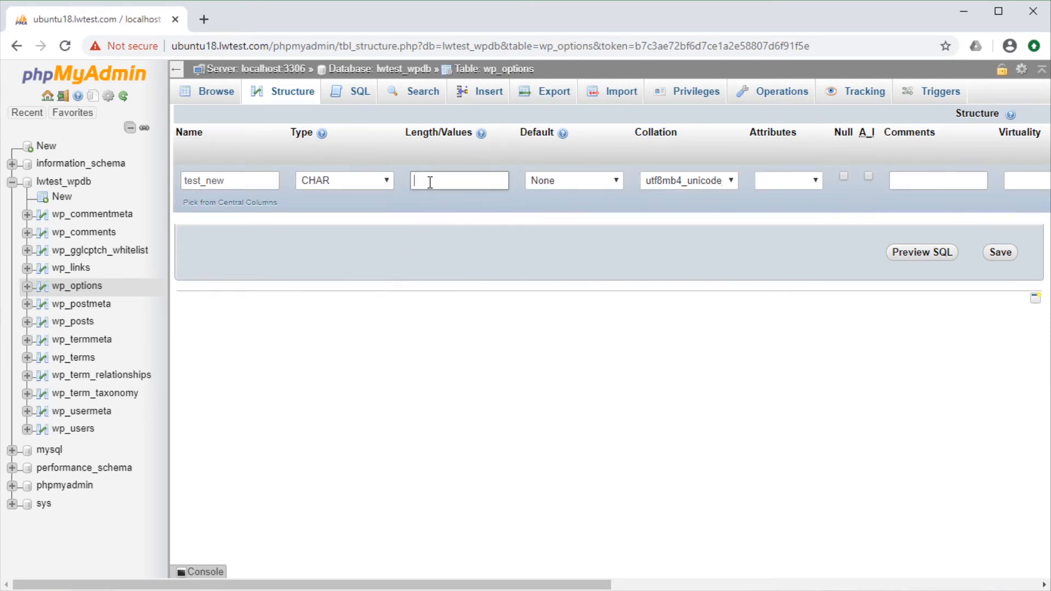
type("30")
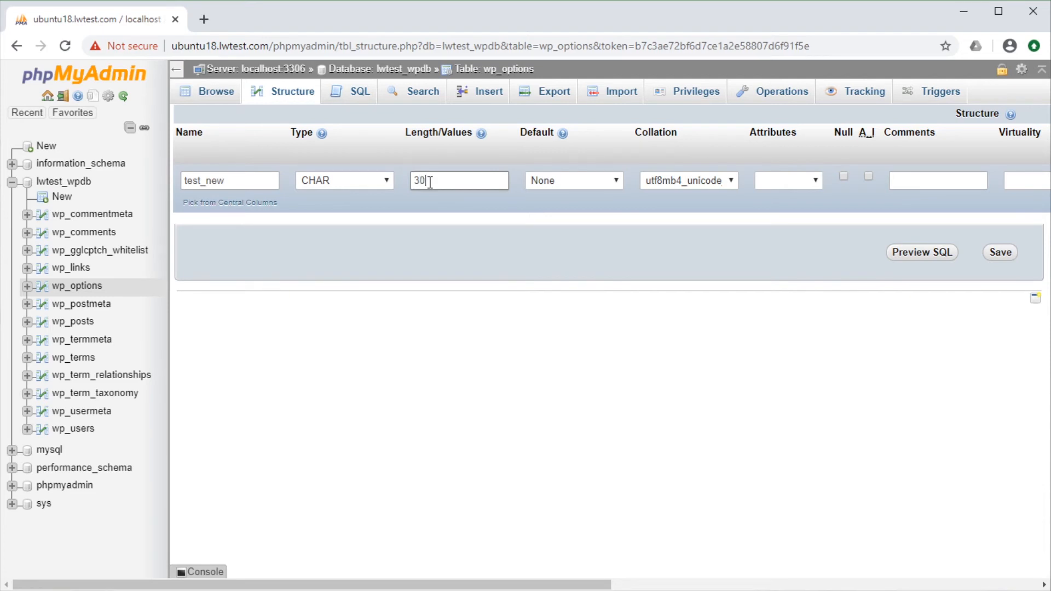
mouse_move(484, 203)
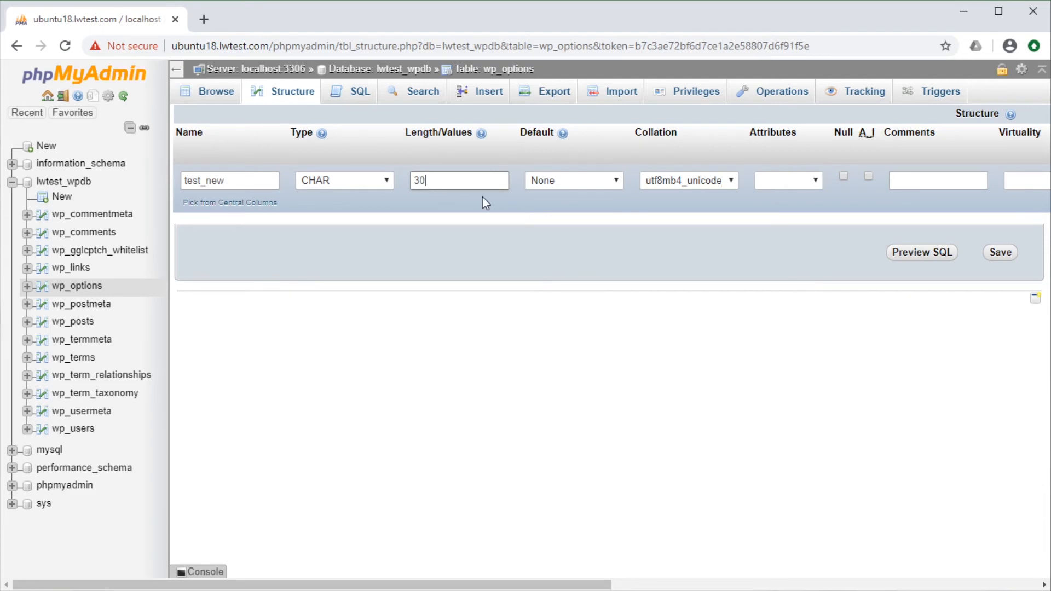
left_click(1000, 252)
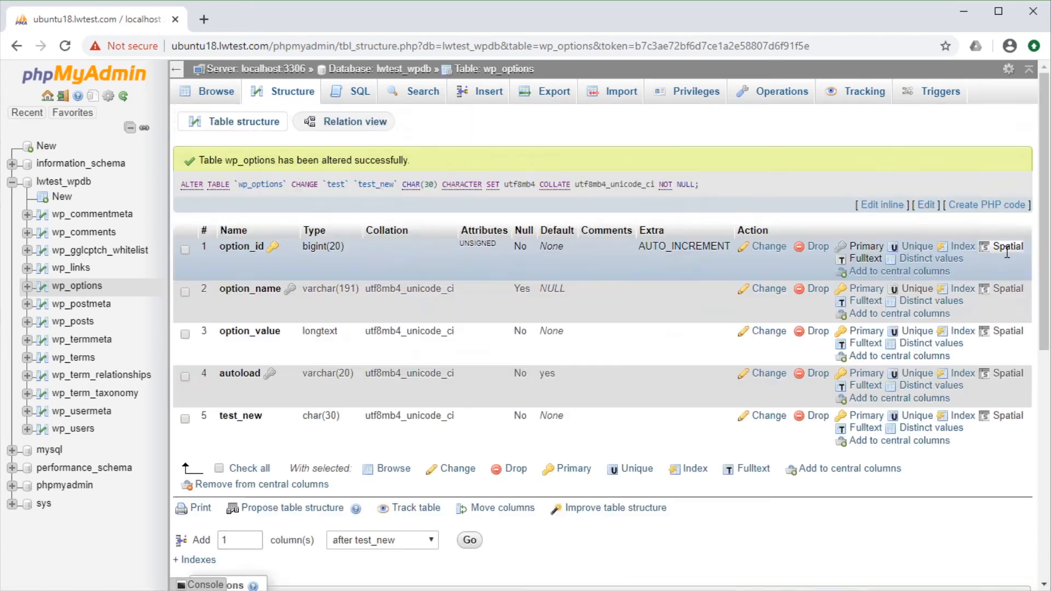